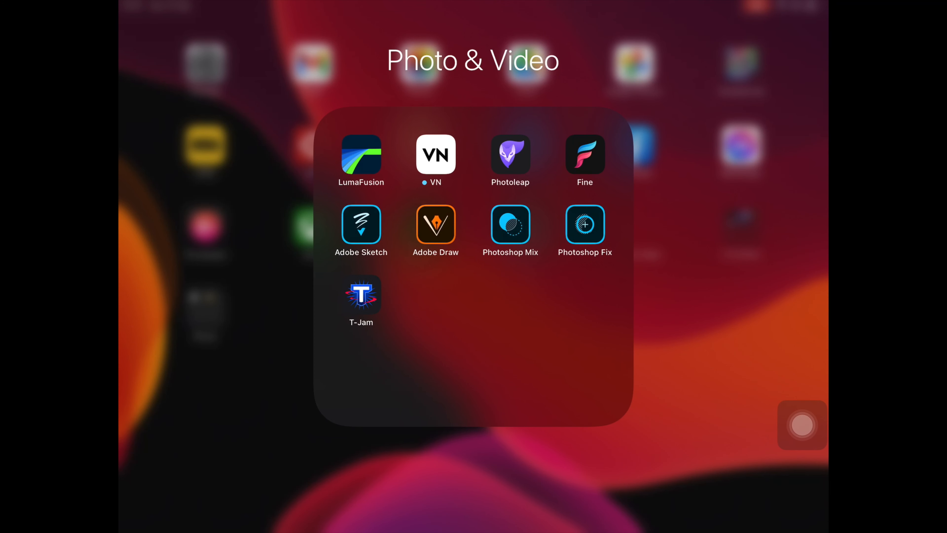
# - Cut out the jumping girl with the Smart Cut Out tool and confirm the transparent result
pyautogui.click(583, 222)
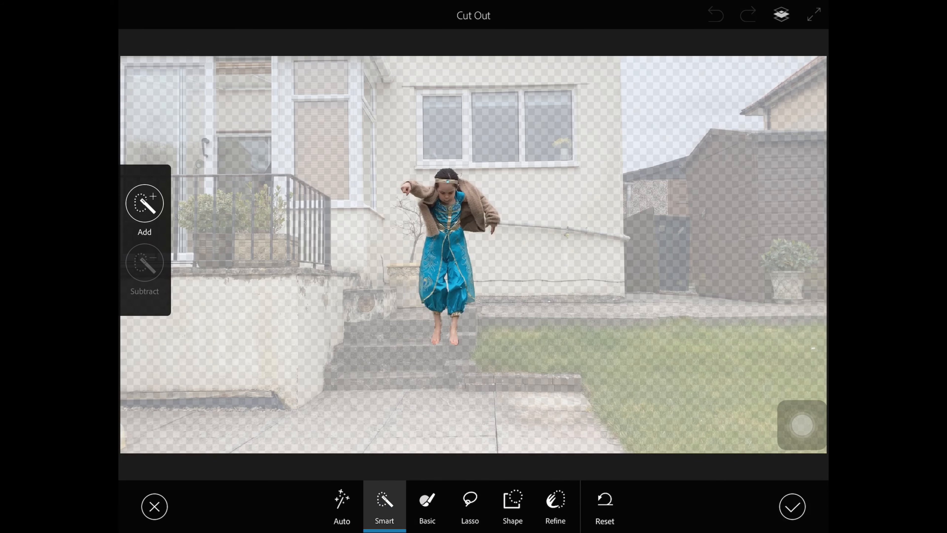
pyautogui.click(474, 267)
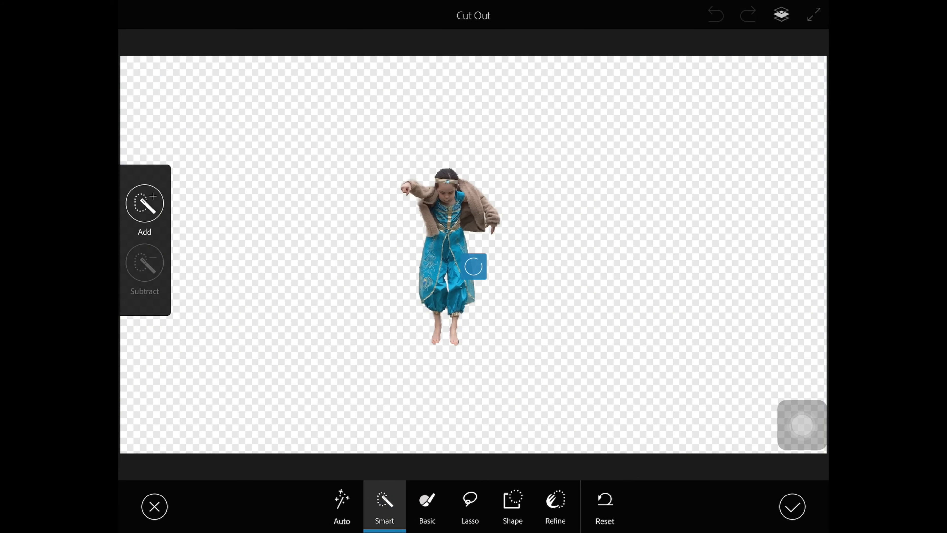
pyautogui.click(792, 506)
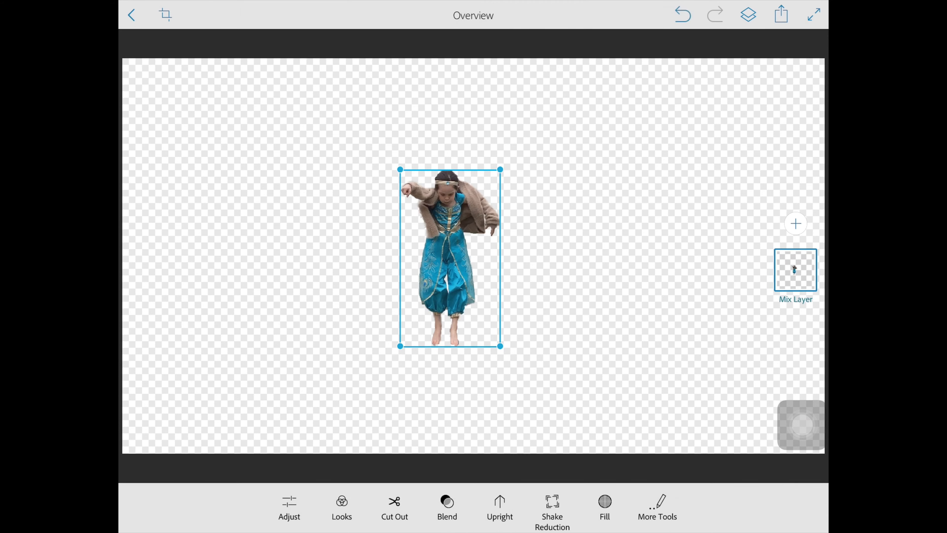
pyautogui.click(780, 14)
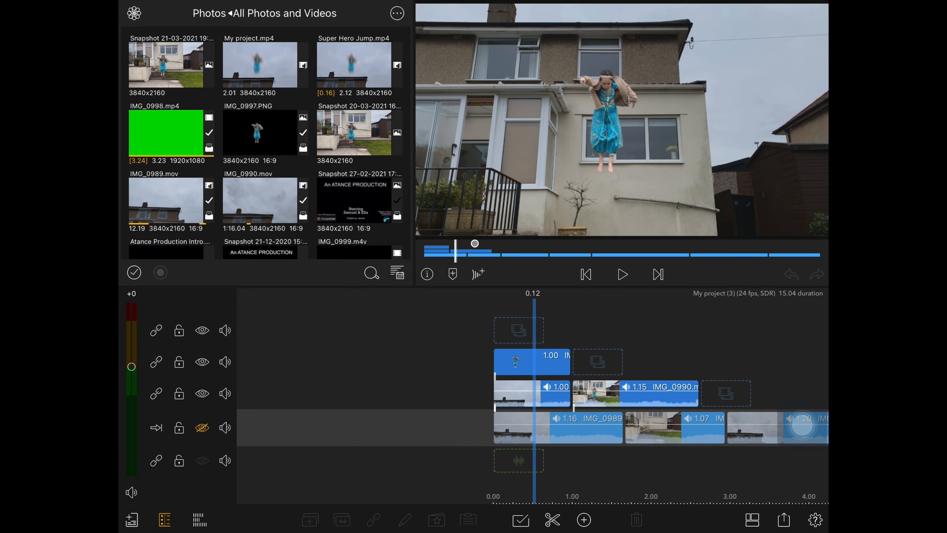
# - Apply a Motion Blur preset to the falling girl PNG clip in Color & Effects
pyautogui.click(531, 361)
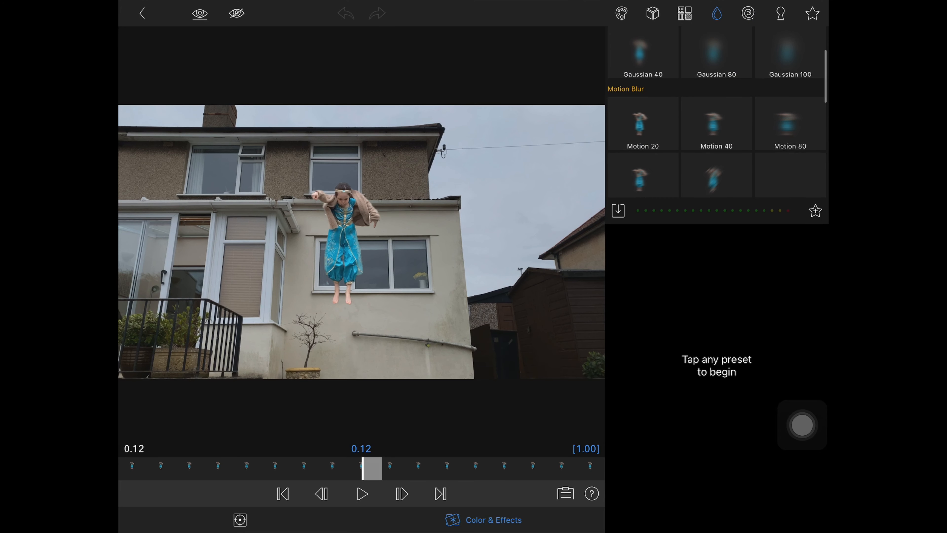
pyautogui.click(716, 119)
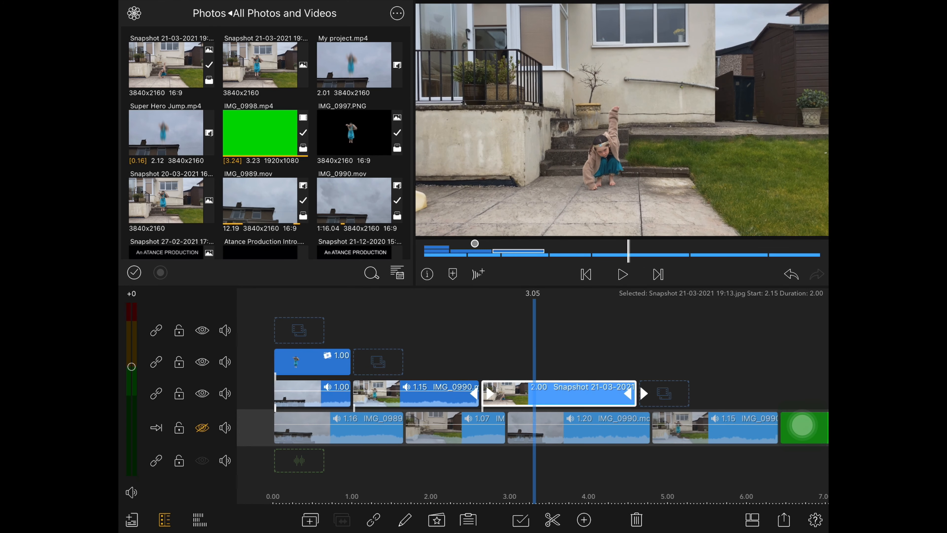
# - Place IMG_0998.mp4 ground-crack clip on a track above the landing footage
pyautogui.hscroll(3)
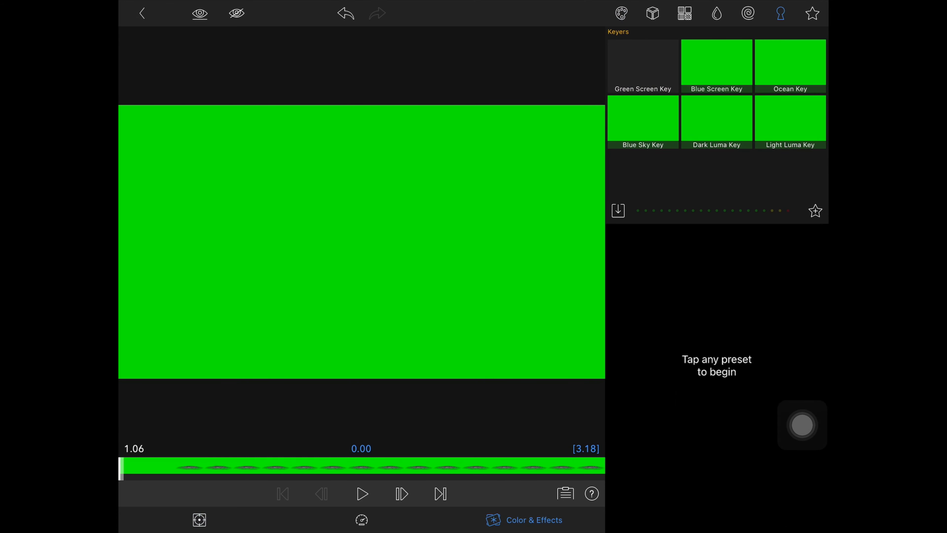
# - Apply Green Screen Key to the crack clip so the cracked ground shows over the landing
pyautogui.click(643, 64)
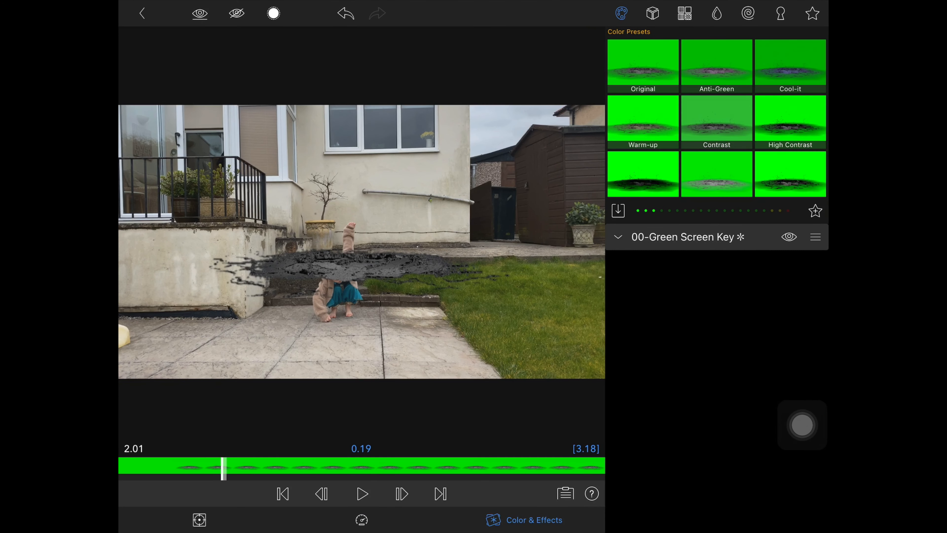
pyautogui.click(199, 519)
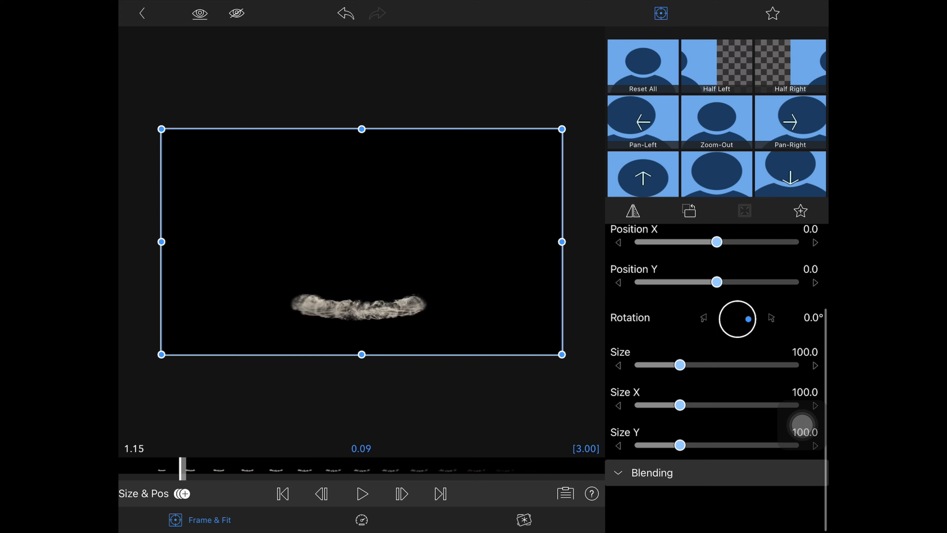
# - Set the dust clip's Blend Mode to Screen so its black background disappears
pyautogui.click(651, 473)
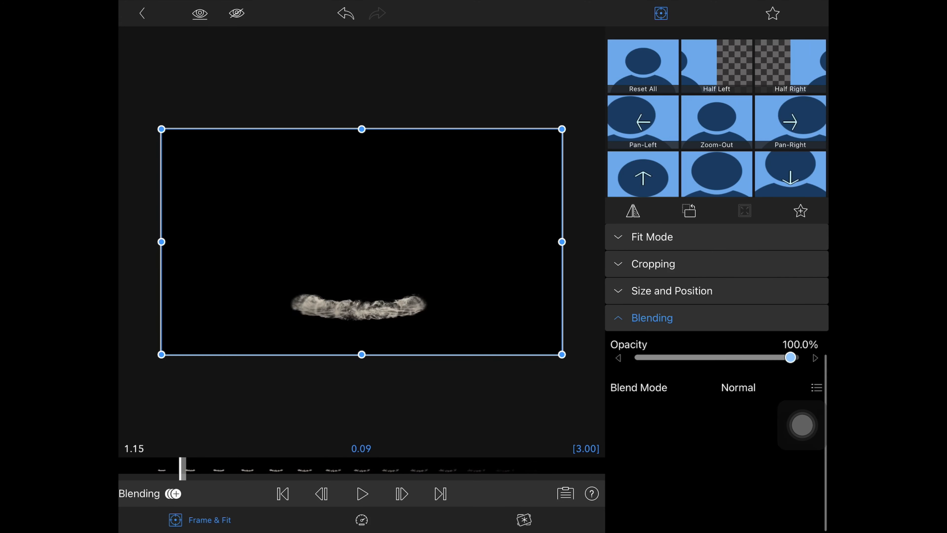
pyautogui.click(817, 387)
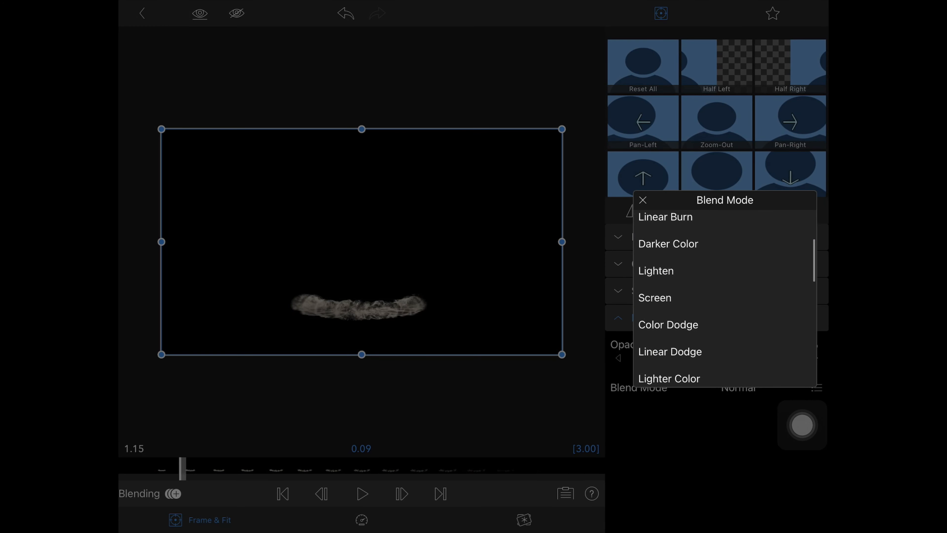
pyautogui.click(654, 297)
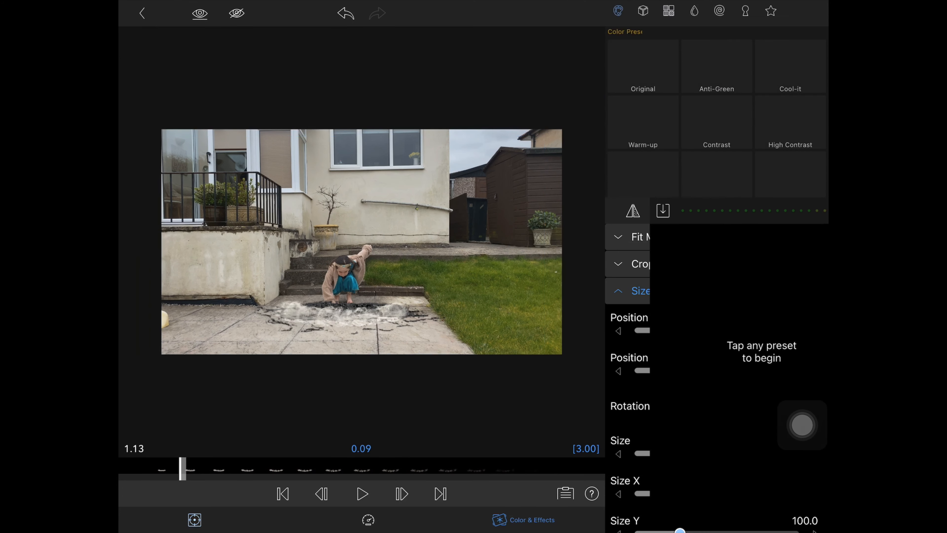
pyautogui.click(621, 13)
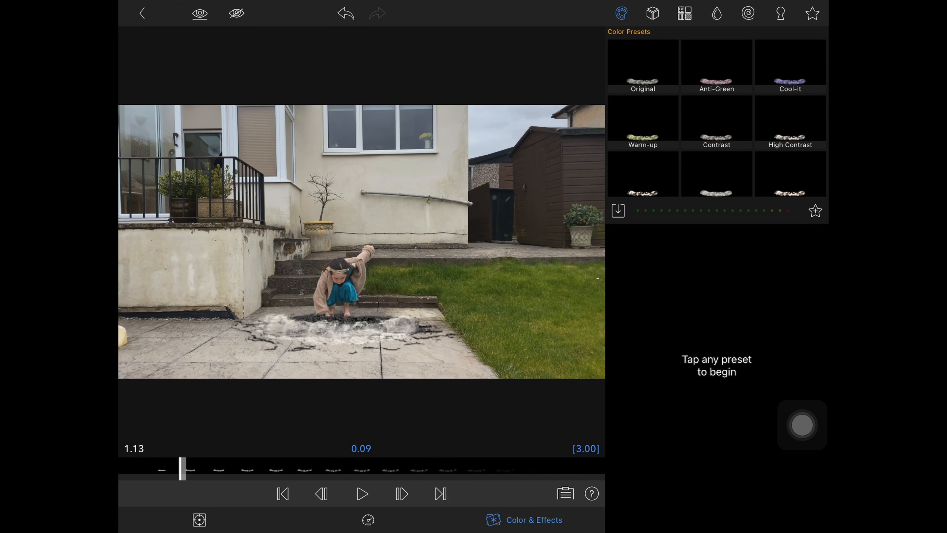
pyautogui.click(643, 64)
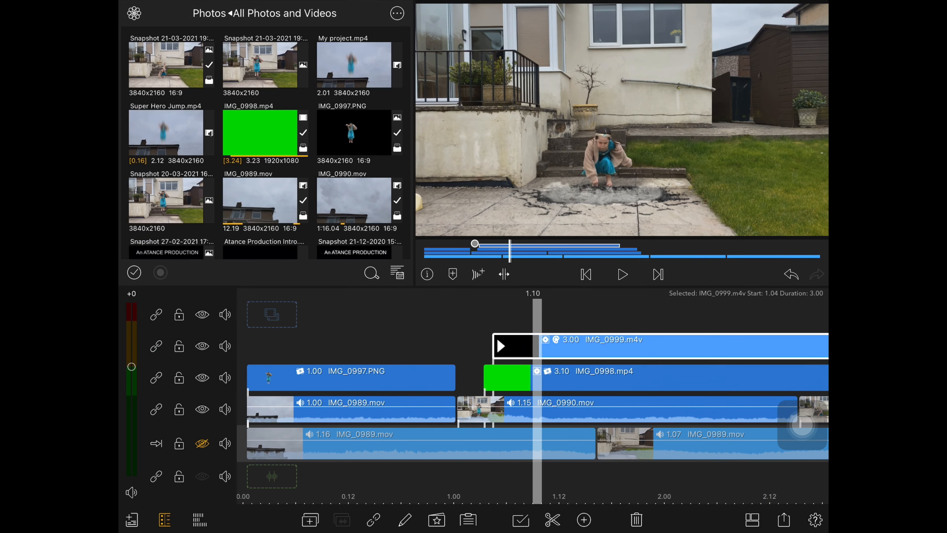
pyautogui.hscroll(3)
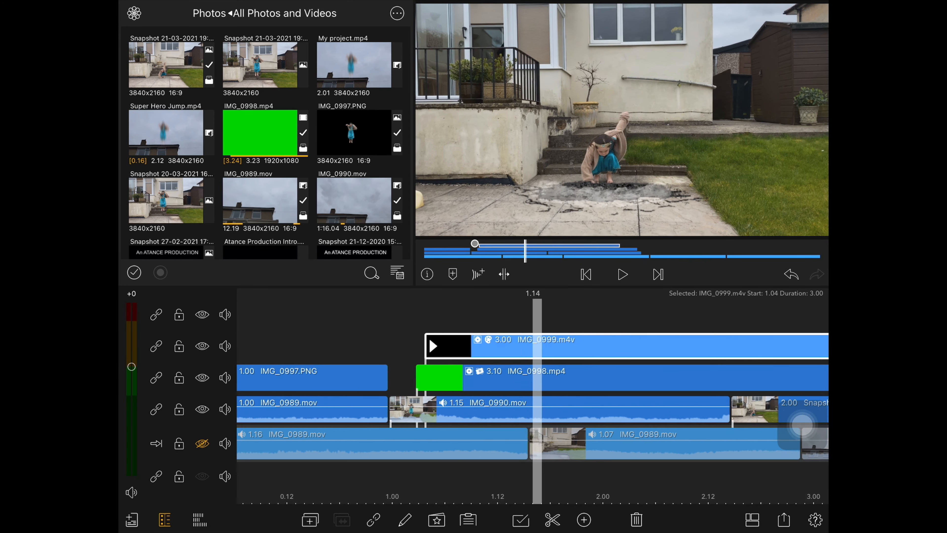
# - Export the composite as a Movie to Photos
pyautogui.click(784, 519)
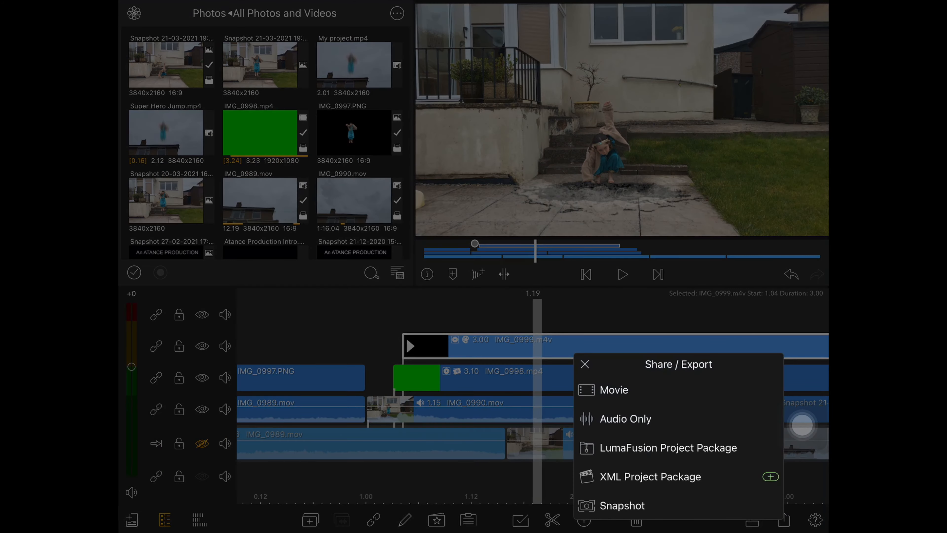
pyautogui.click(614, 390)
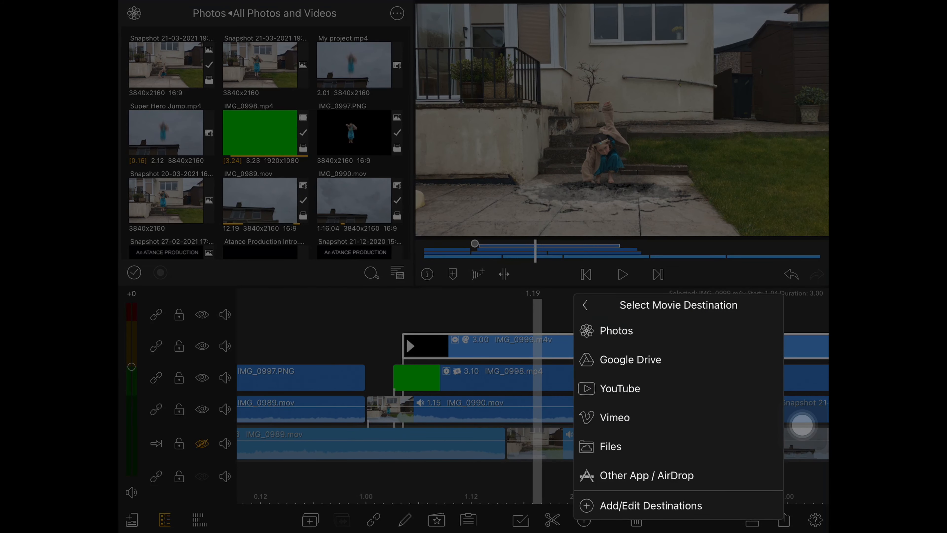
pyautogui.click(615, 330)
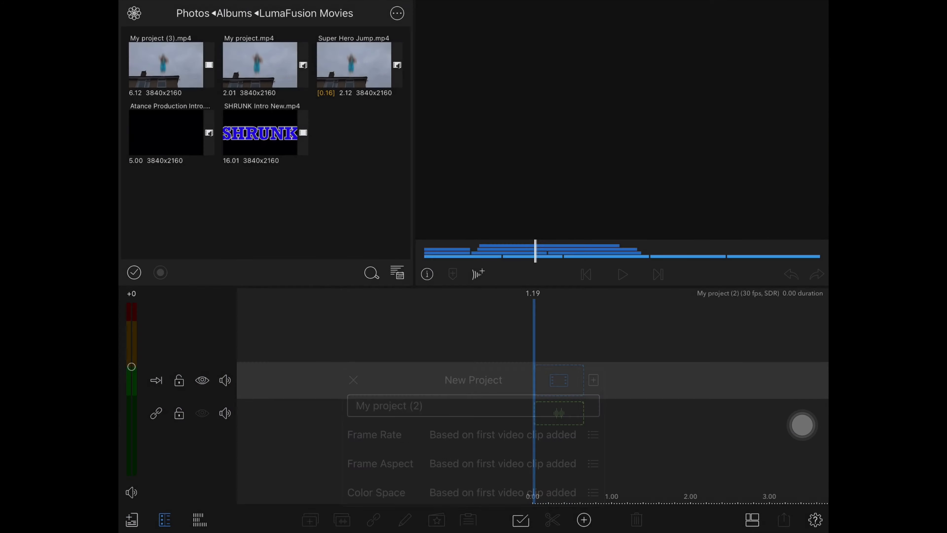
# - Create a New Project and load My project (3).mp4 as its only clip
pyautogui.click(353, 380)
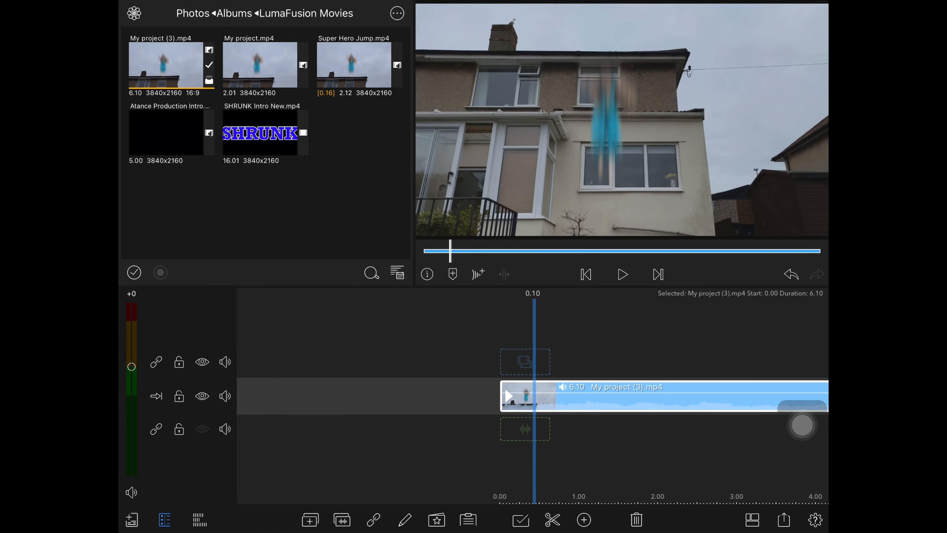
pyautogui.click(622, 274)
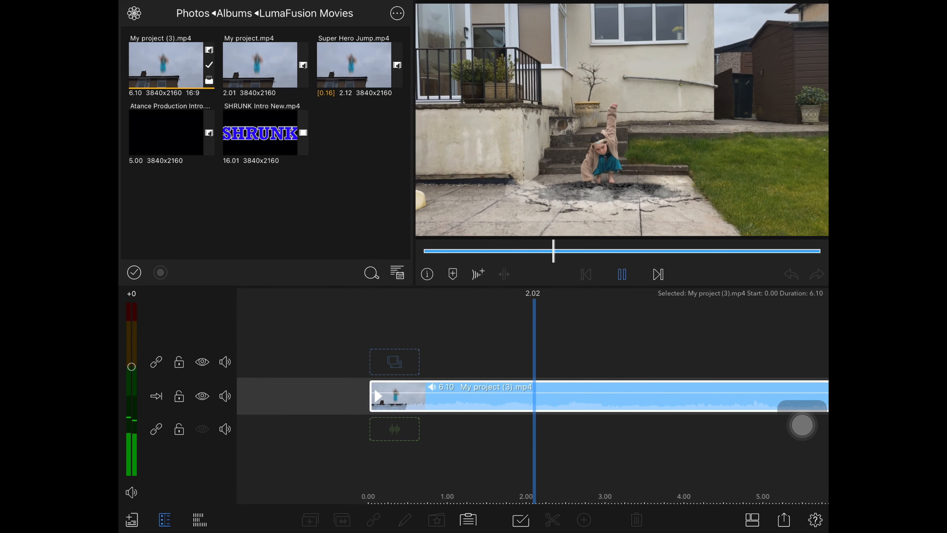
pyautogui.click(621, 275)
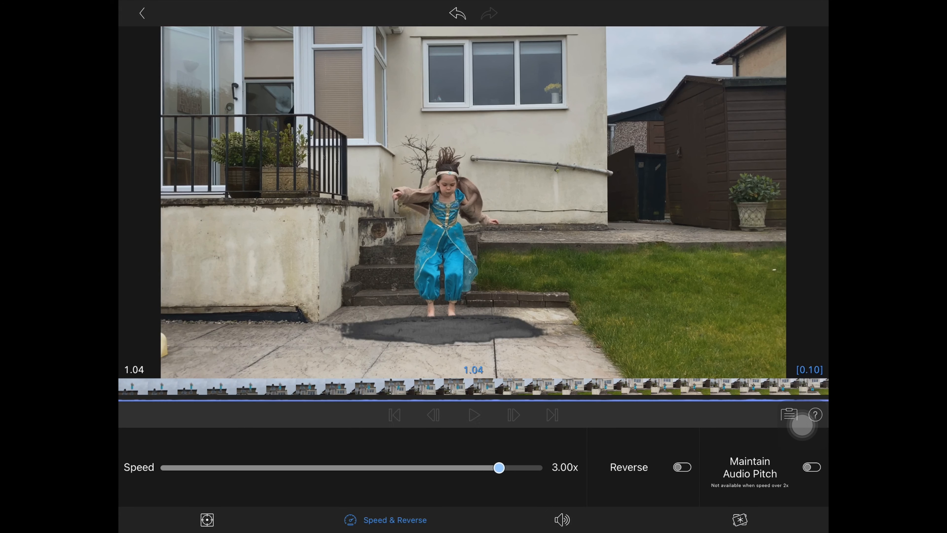
# - Set the landing clip's Speed slider to 3.00x in Speed & Reverse
pyautogui.click(141, 13)
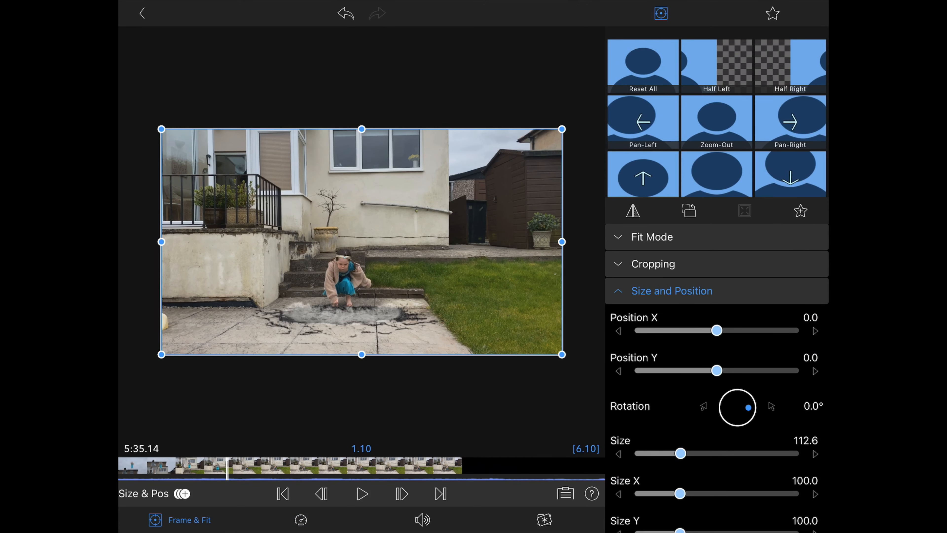
# - Keyframe Size and Position X/Y variations for a camera shake, then play the sequence
pyautogui.click(744, 211)
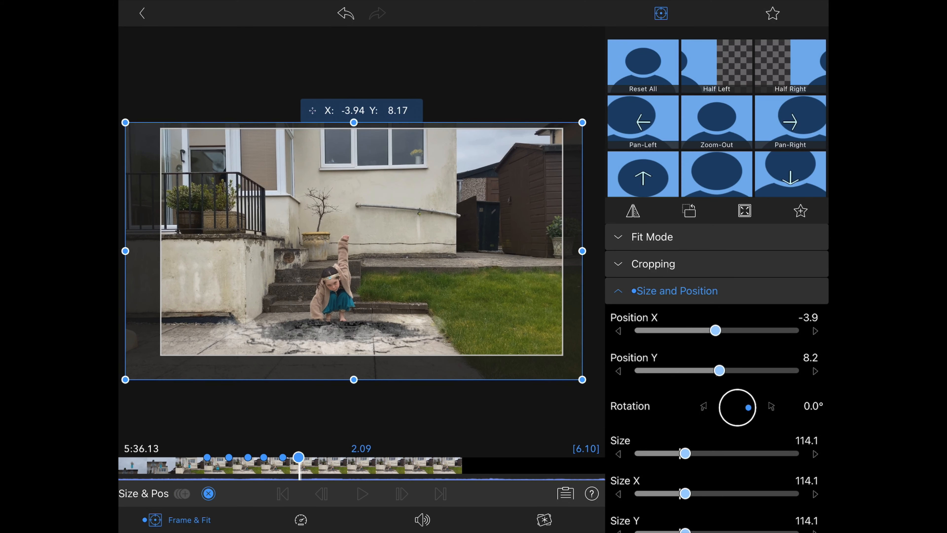
pyautogui.click(642, 60)
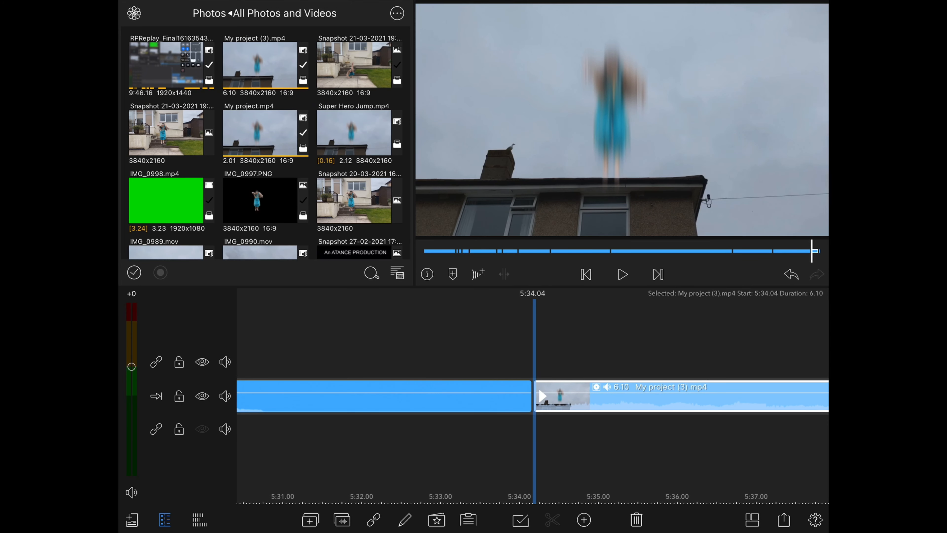
pyautogui.click(622, 274)
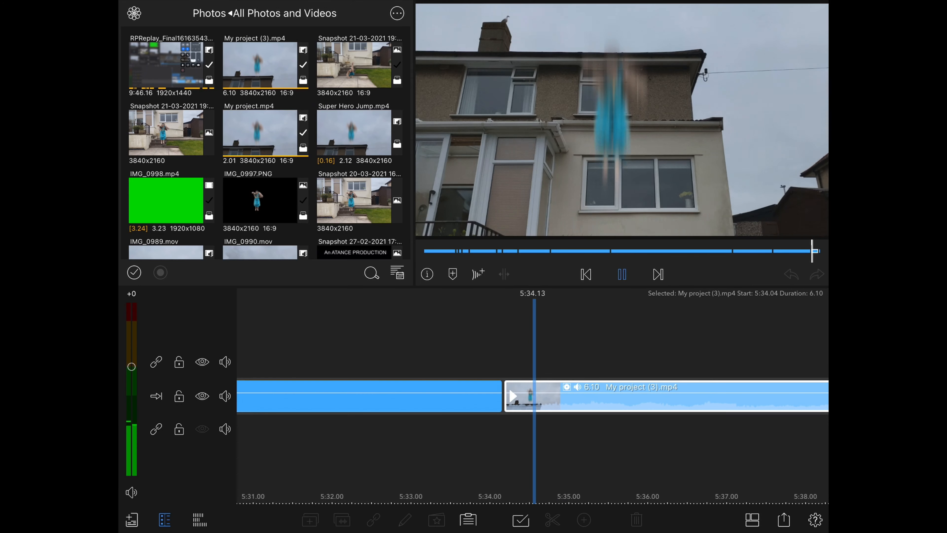